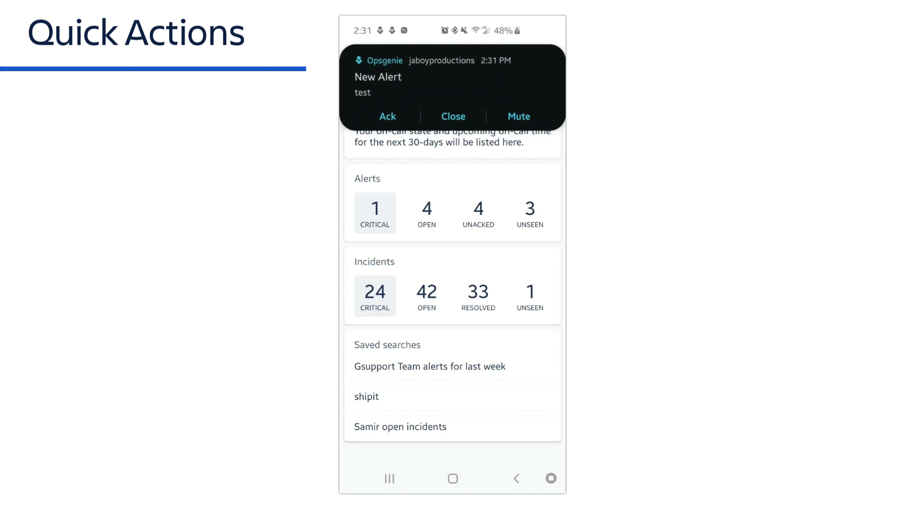
- Close the New Alert from its heads-up notification, then view its details and return to the dashboard
click(388, 116)
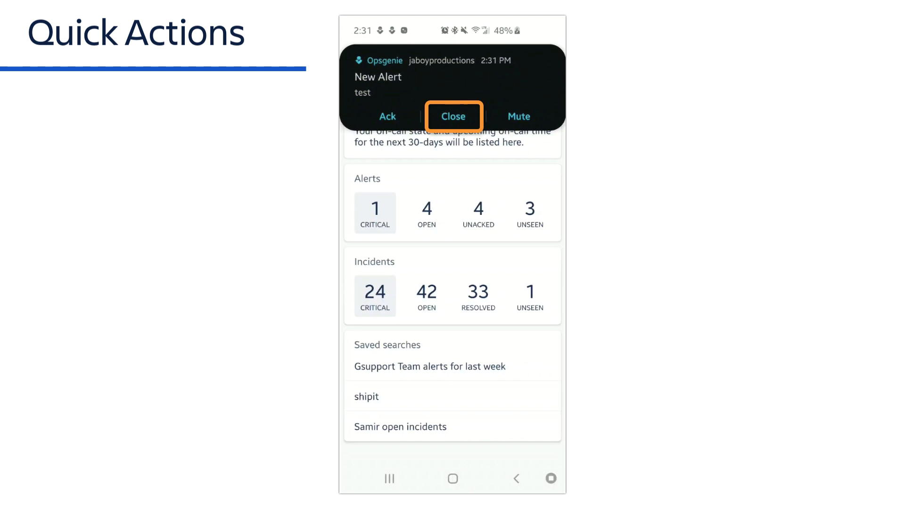
click(518, 116)
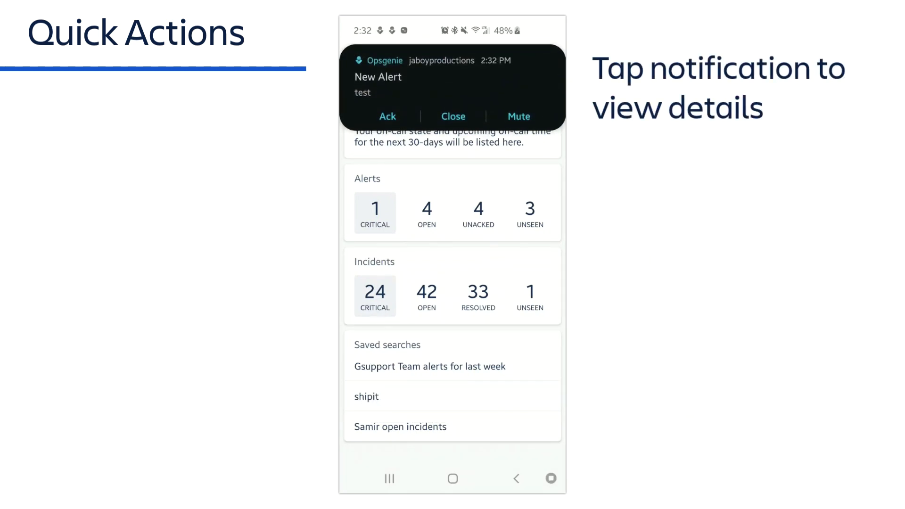
click(452, 87)
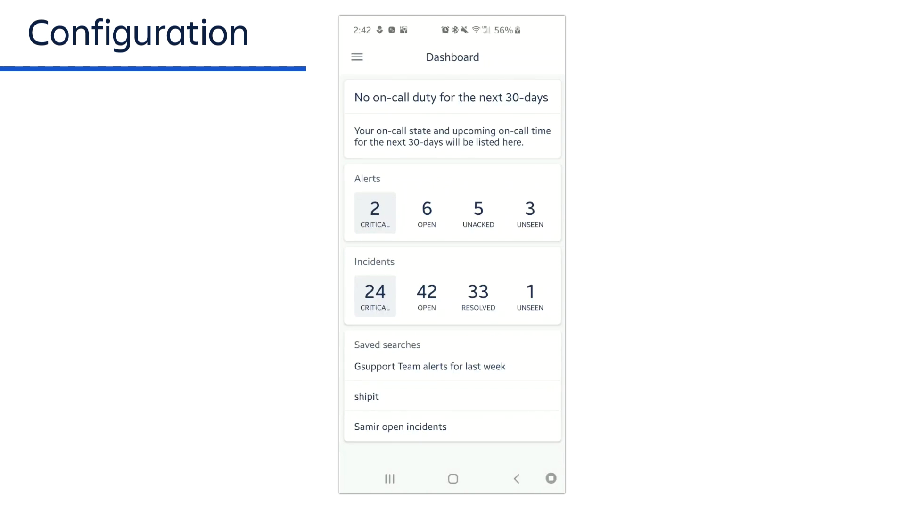
- From My profile, review Notification rules and then Contact methods
click(357, 57)
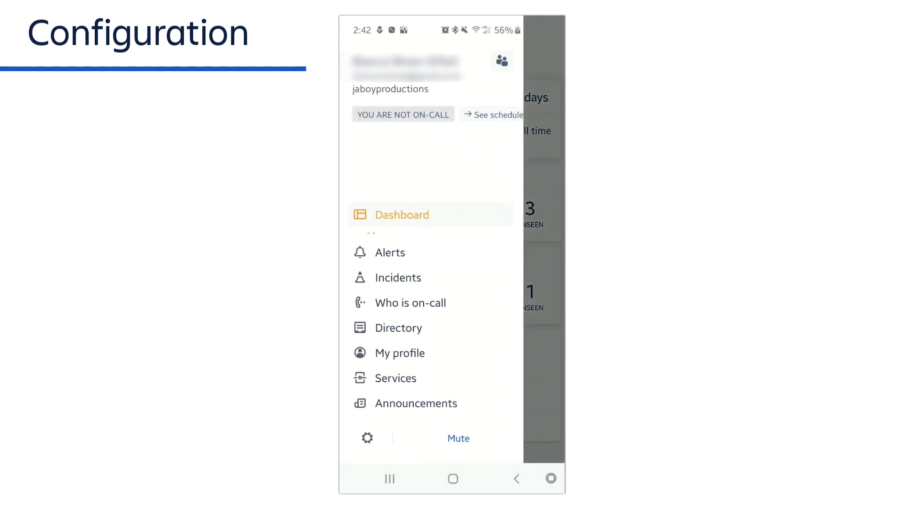
click(400, 353)
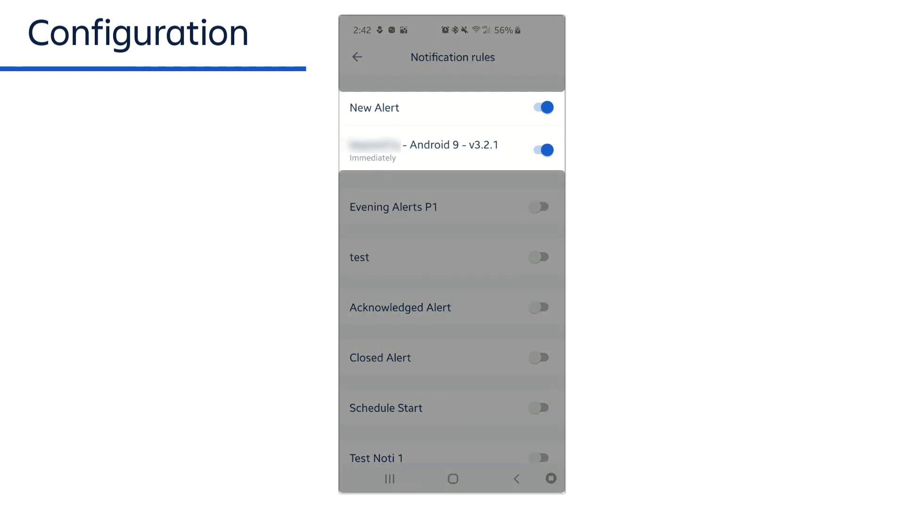
click(356, 57)
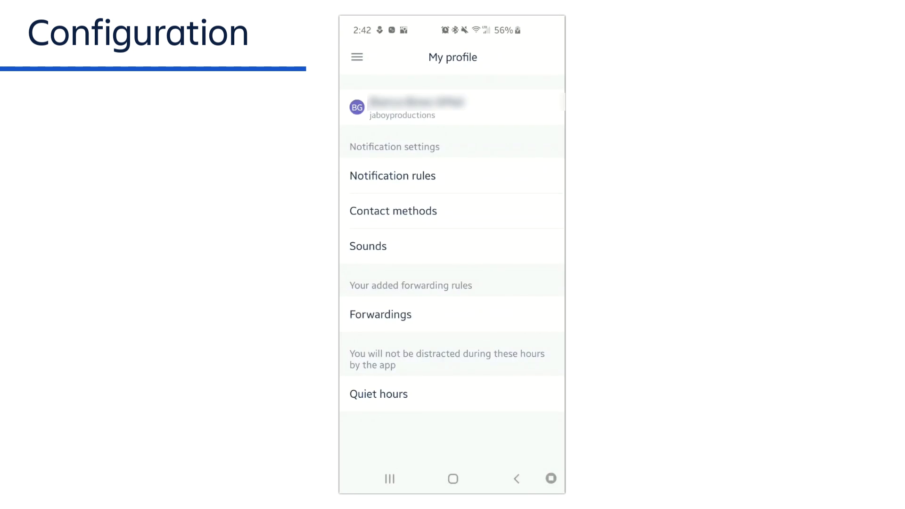
click(394, 211)
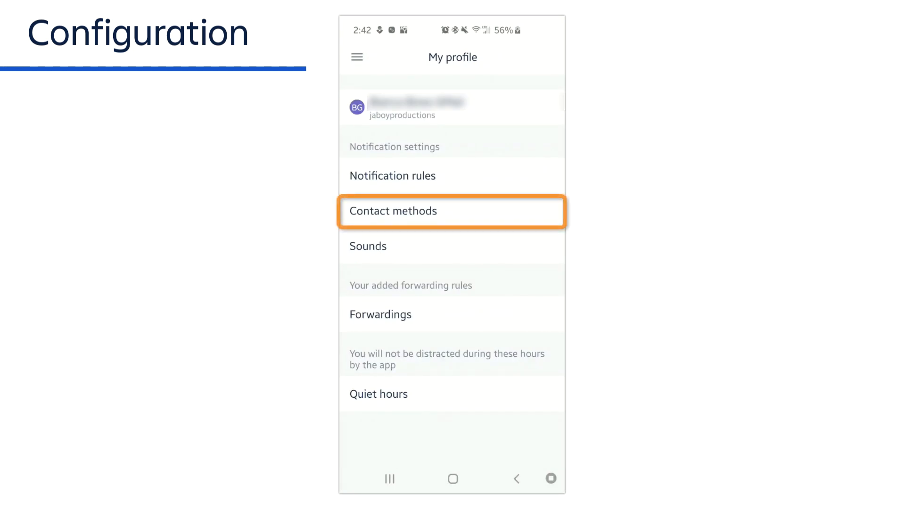
click(451, 210)
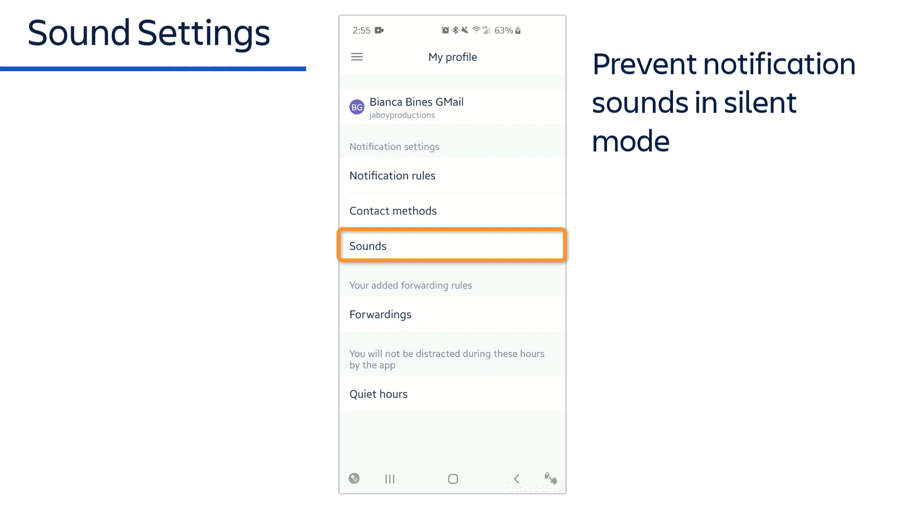
- In Sounds, enable 'Always play Opsgenie notification sounds at maximum volume'
click(451, 245)
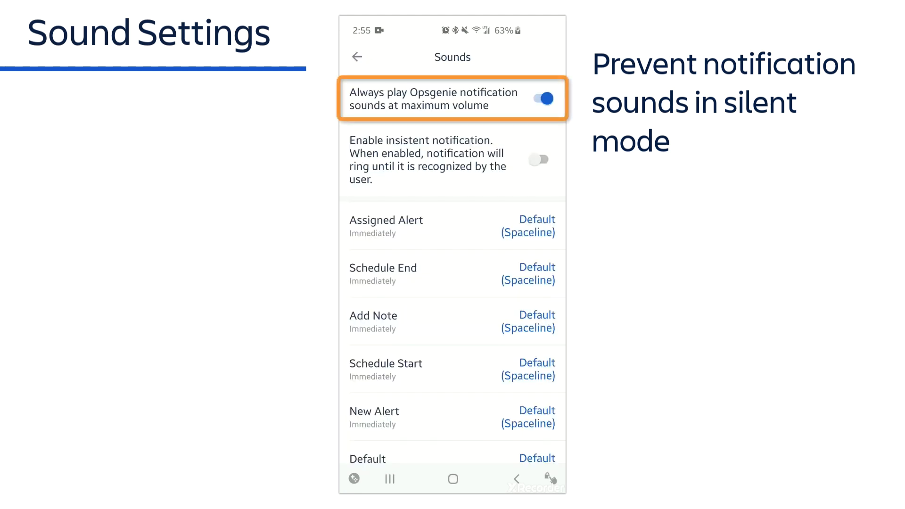
click(538, 98)
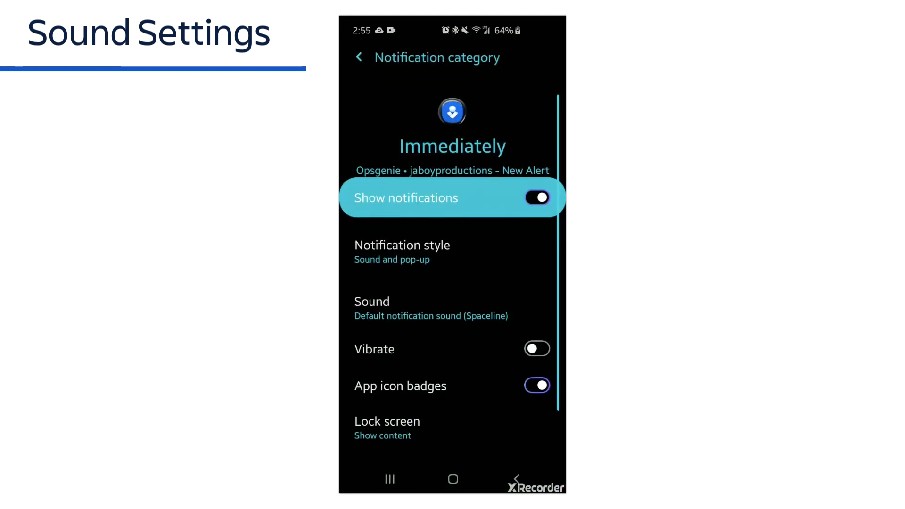
- Choose Cassiopeia as the New Alert notification sound and go back
click(371, 301)
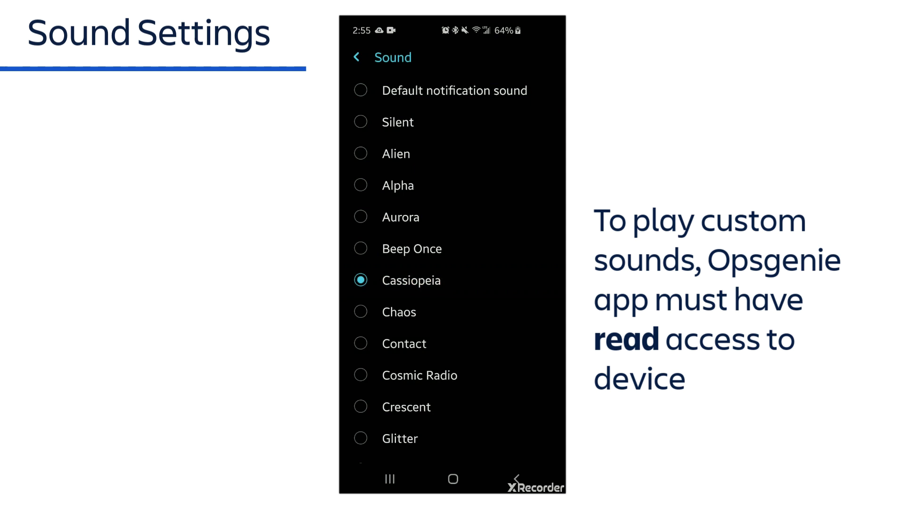
click(357, 57)
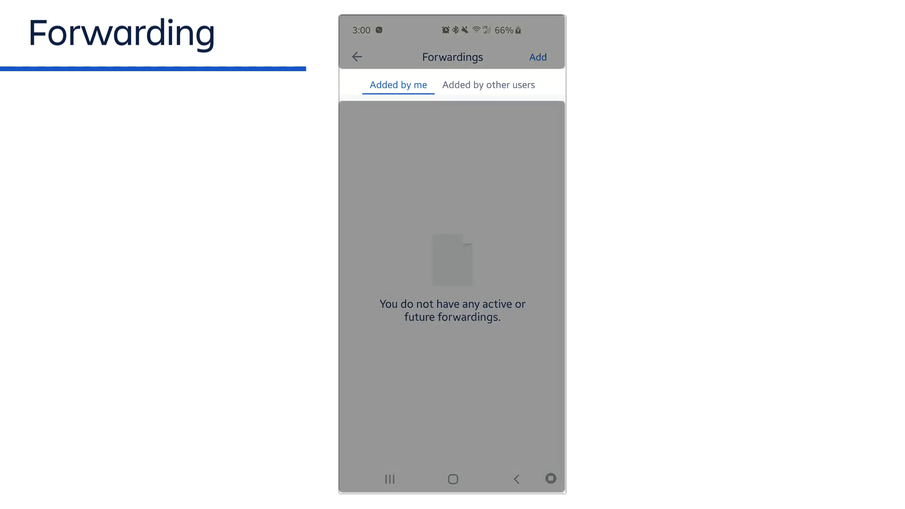
- Start a new forwarding and search 'bi' to pick the recipient to forward alerts to
click(488, 85)
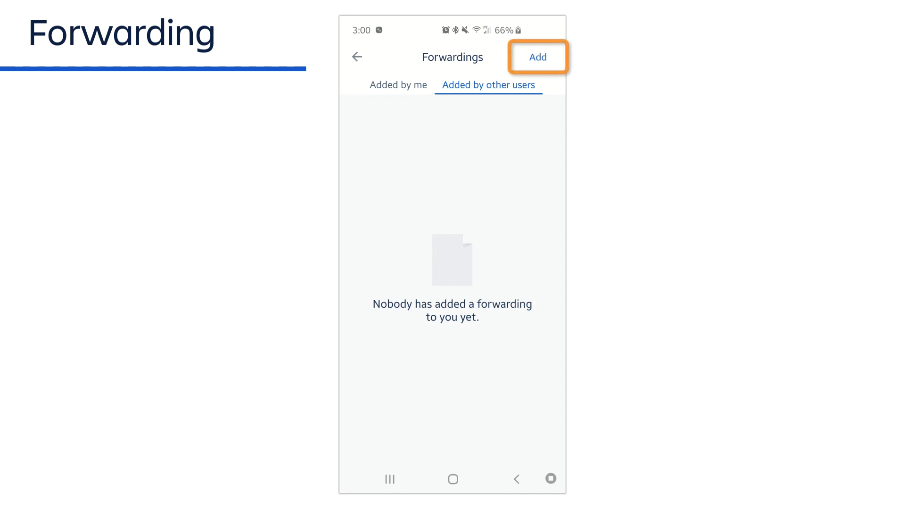
click(536, 56)
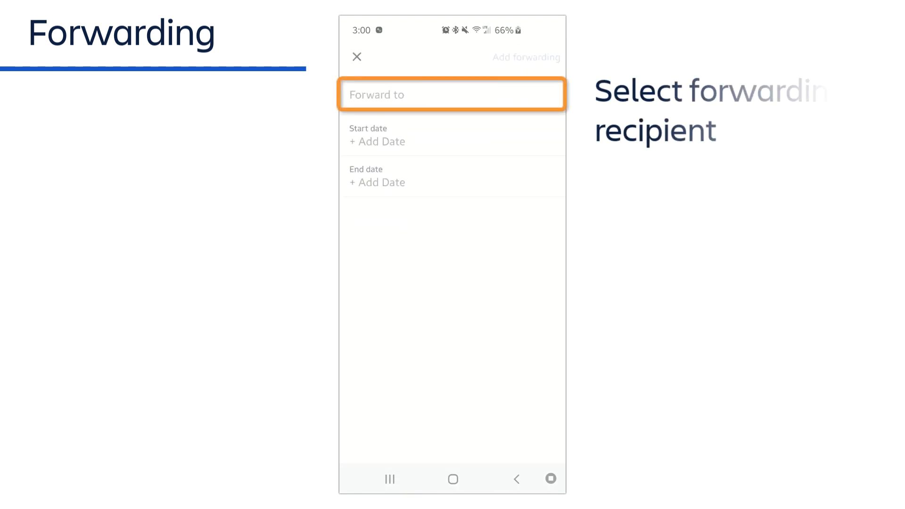
click(452, 94)
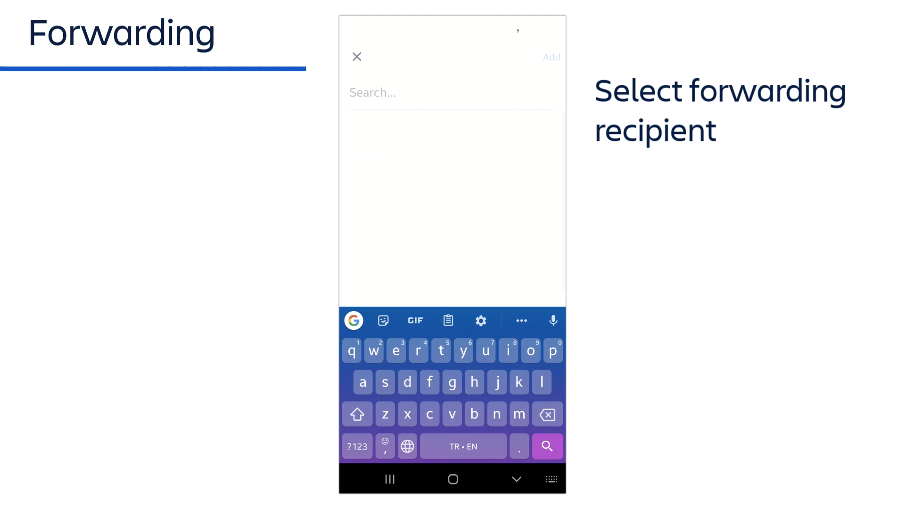
text(bi)
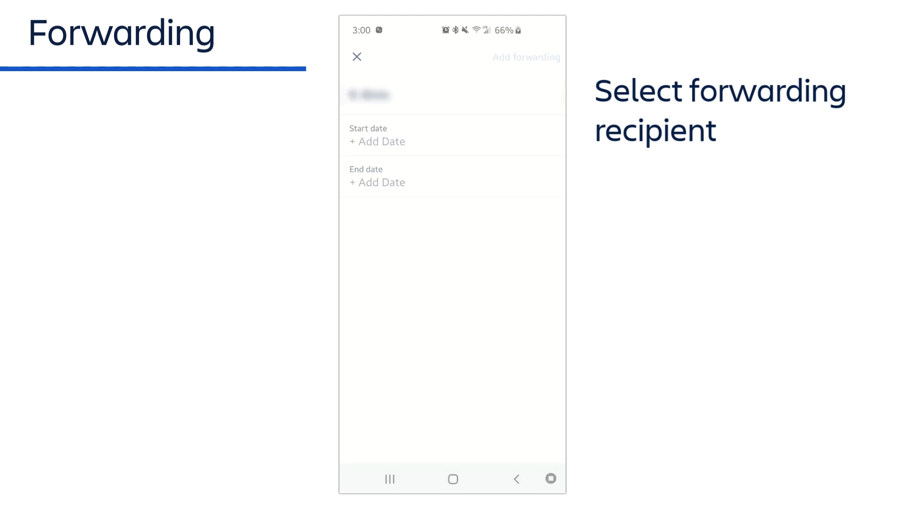
- Set the forwarding from Dec 13 2019, 03:00 PM to Dec 16 2019, 03:00 PM and add it
click(377, 141)
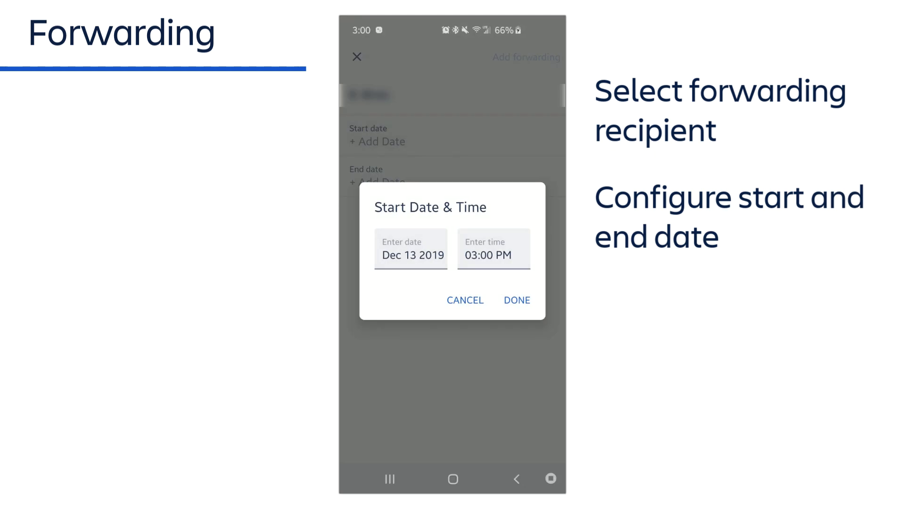
click(516, 300)
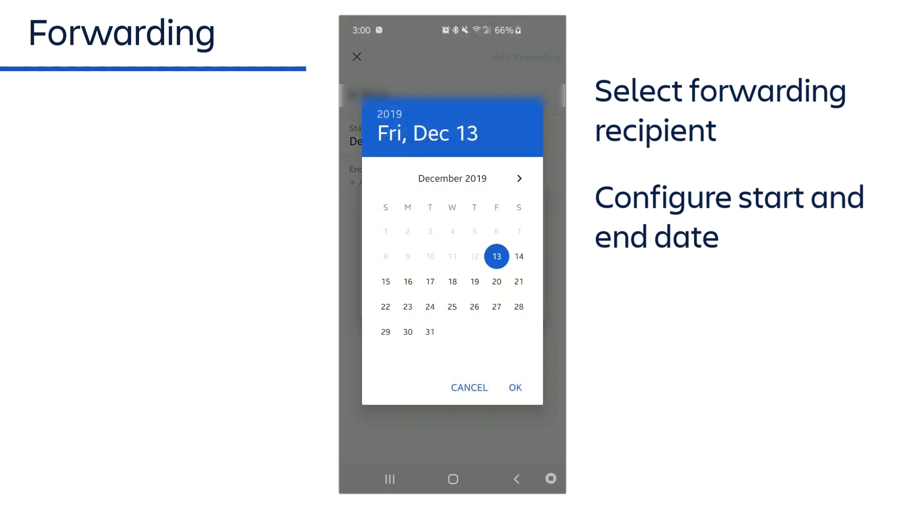
click(513, 388)
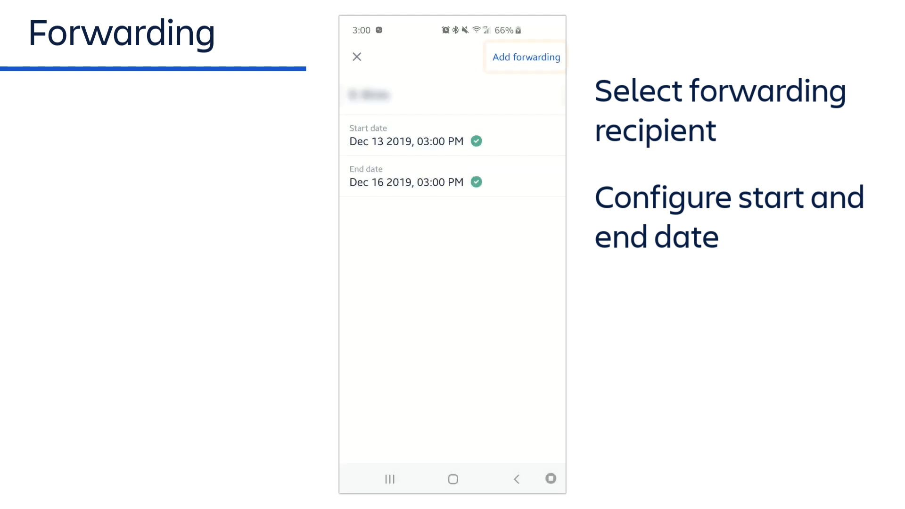
click(525, 57)
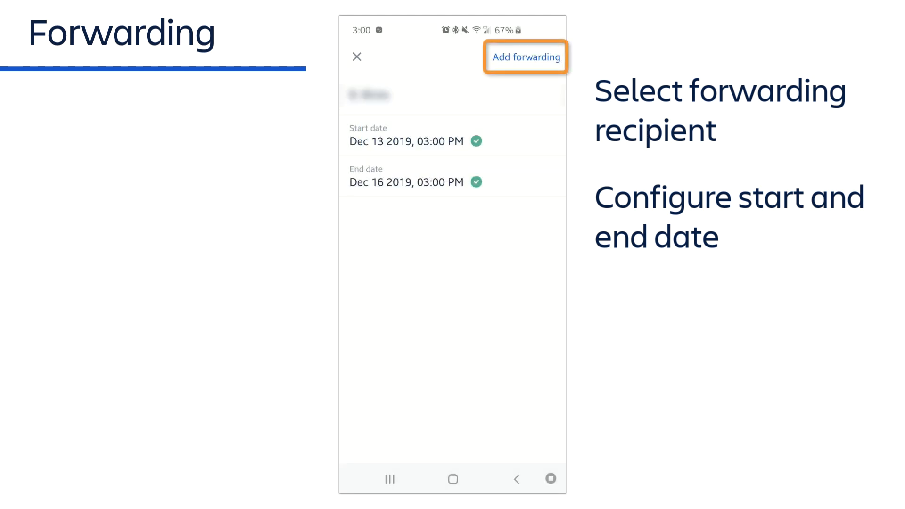
click(526, 56)
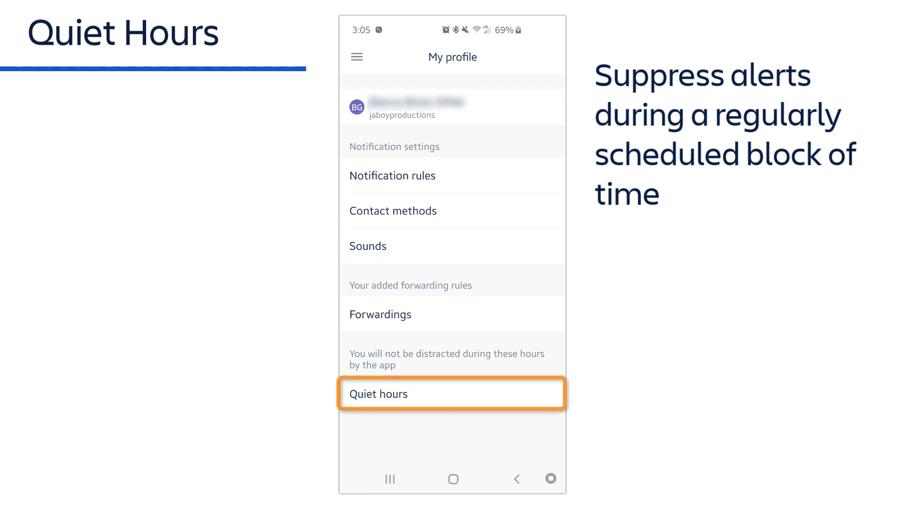
- Enable quiet hours and keep Time of day as the range type
click(451, 394)
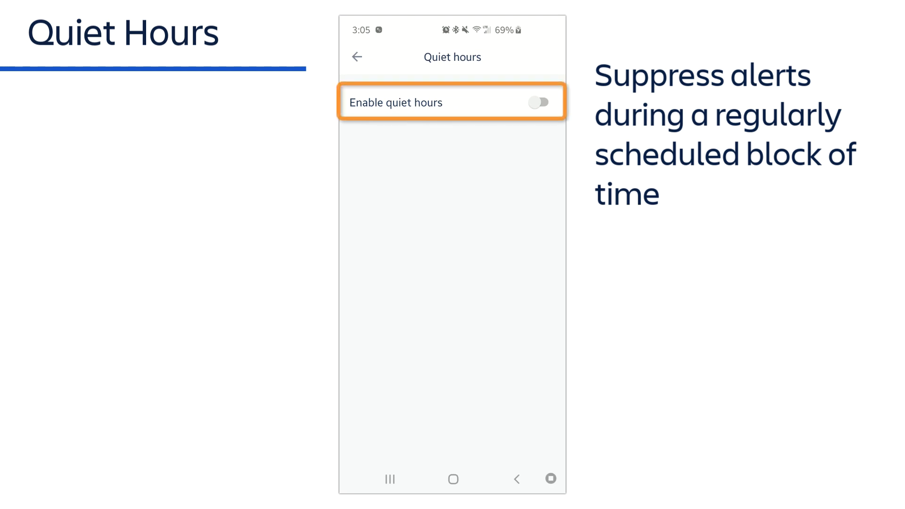
click(540, 102)
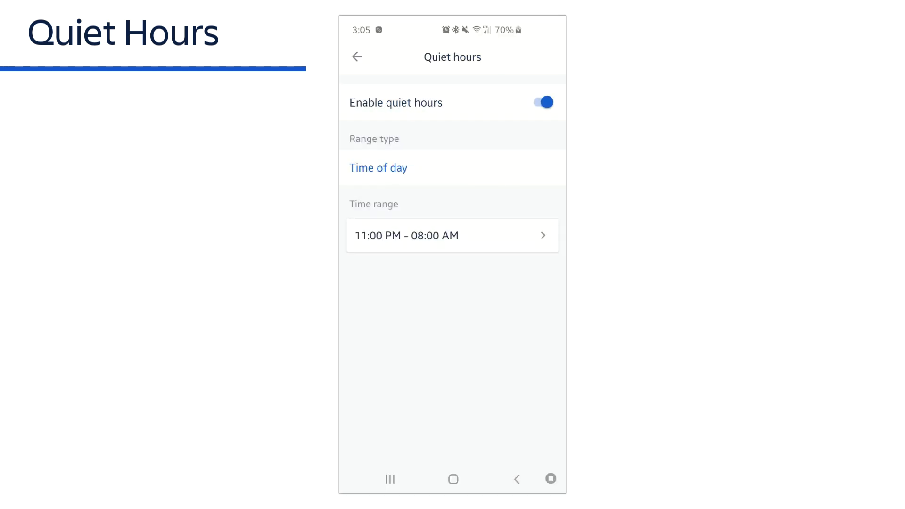
click(379, 168)
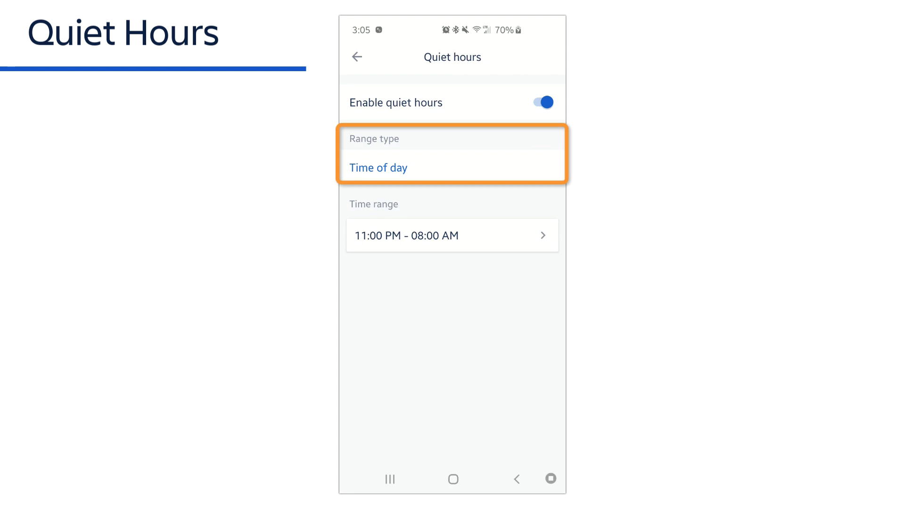
click(378, 168)
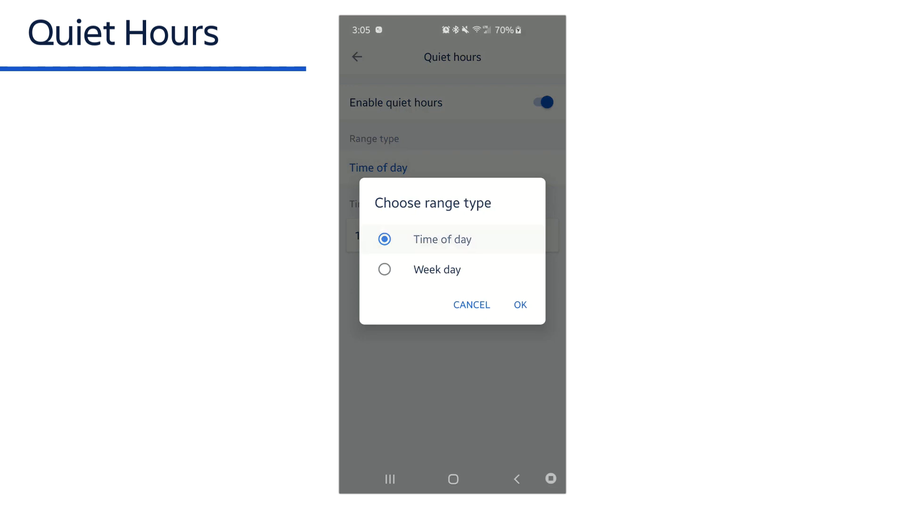
click(518, 305)
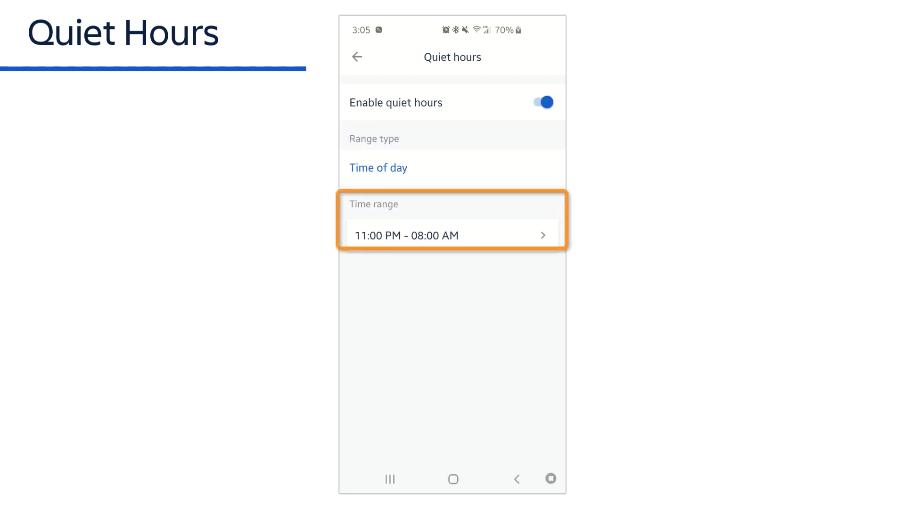
- Set the quiet hours time range to 10:00 PM – 09:00 AM and save it
click(452, 235)
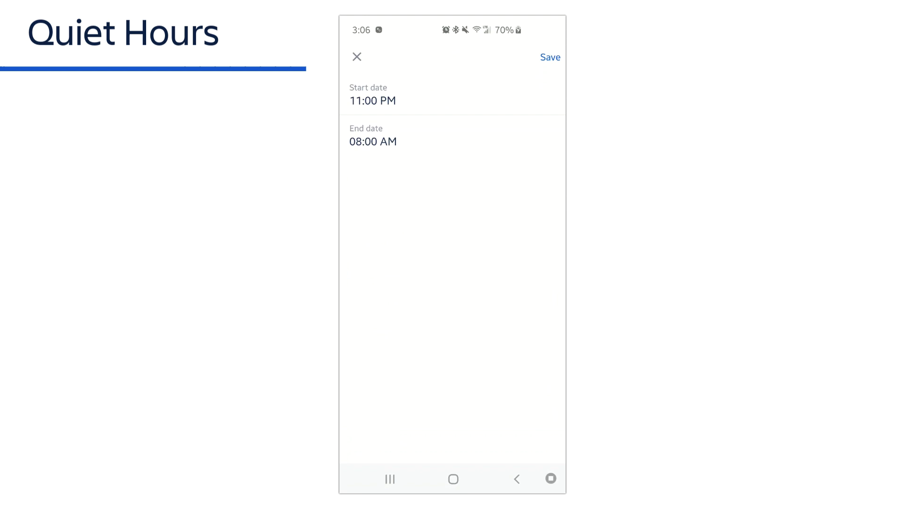
click(373, 142)
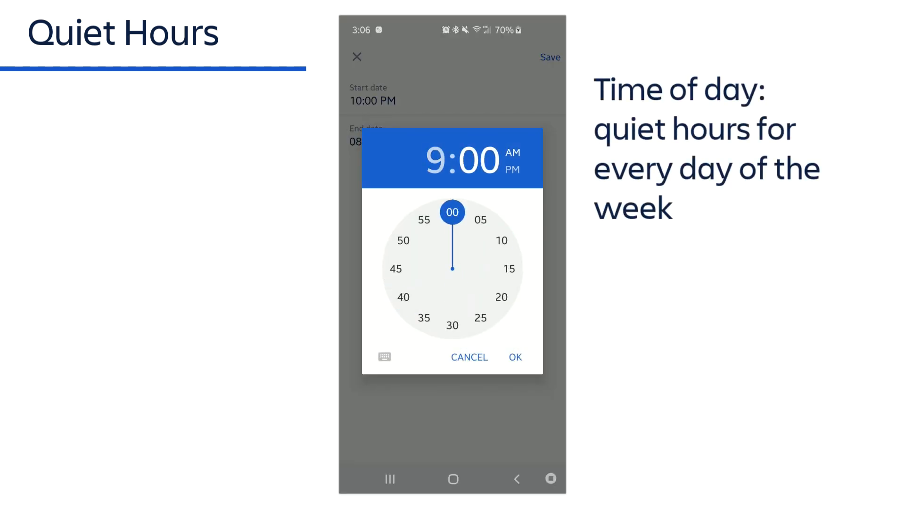
click(514, 356)
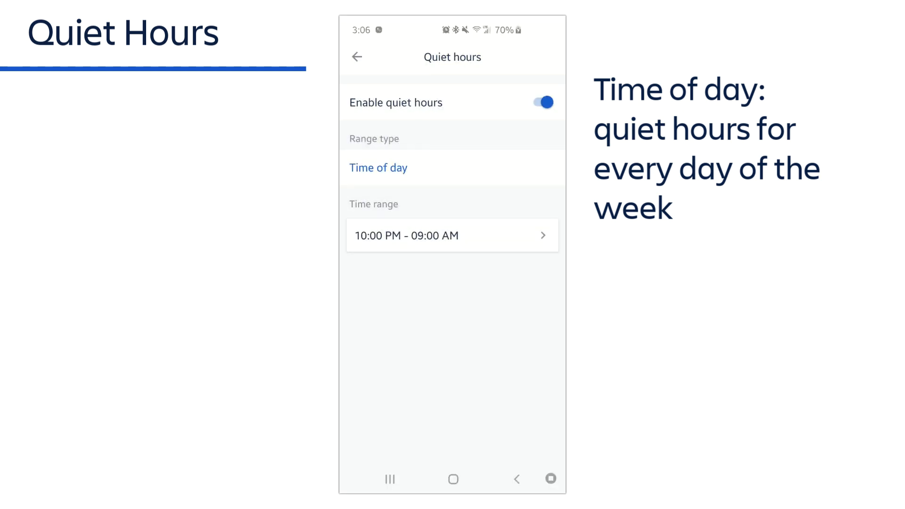
click(378, 168)
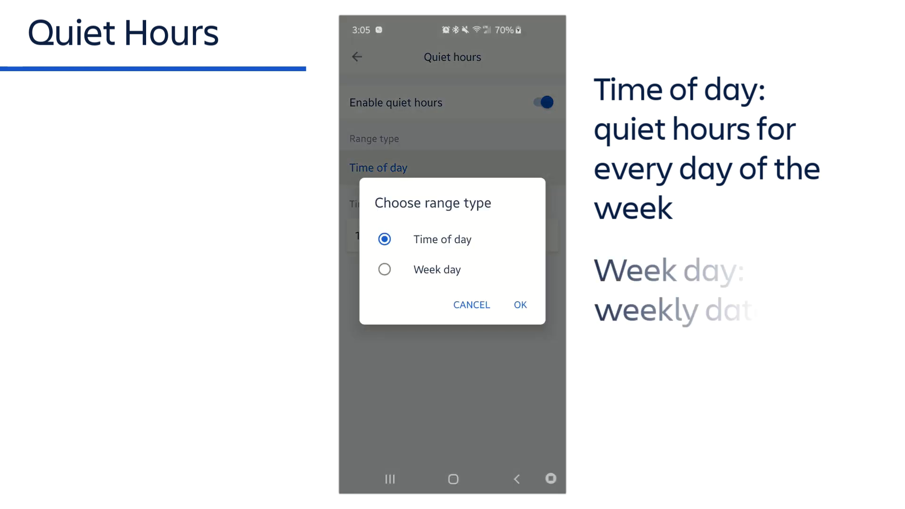